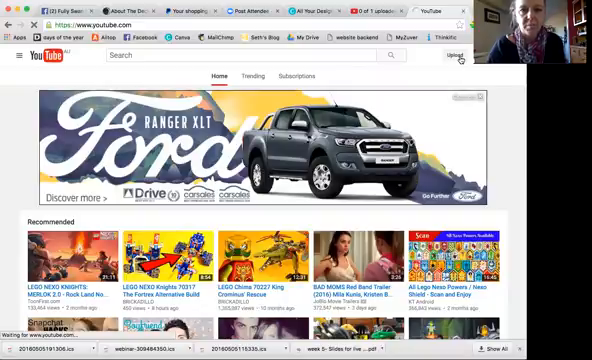
# Open the upload page and view the privacy options, leaving privacy at Public.
pyautogui.click(453, 54)
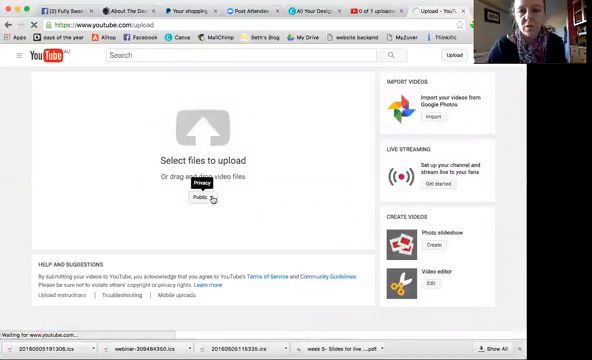
pyautogui.click(202, 198)
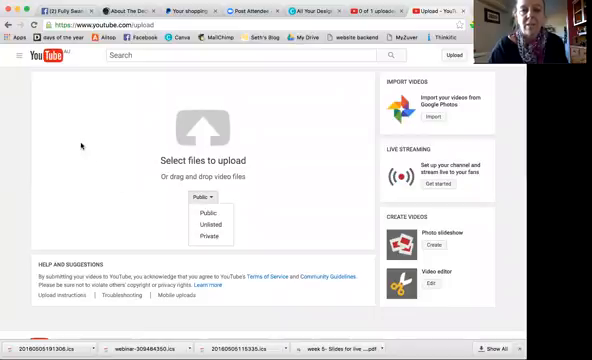
pyautogui.click(204, 197)
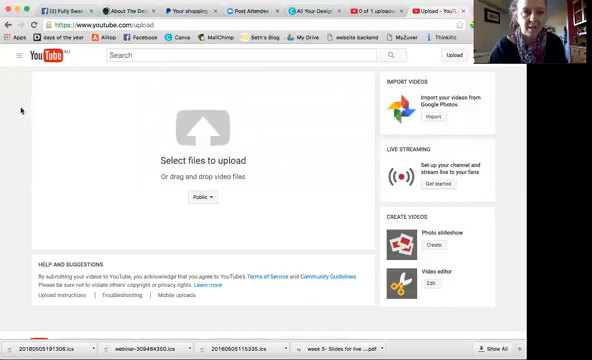
# Visit the channel home page and scroll through its banner, subscriber count and videos.
pyautogui.click(11, 62)
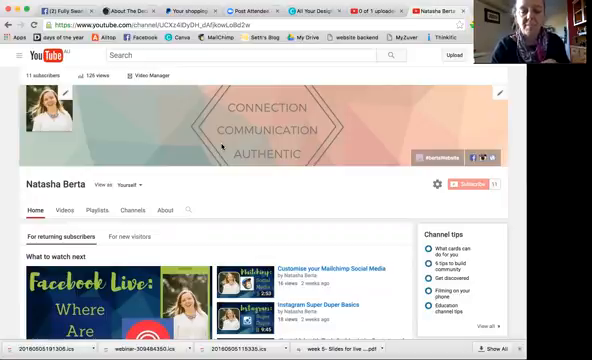
pyautogui.scroll(-3)
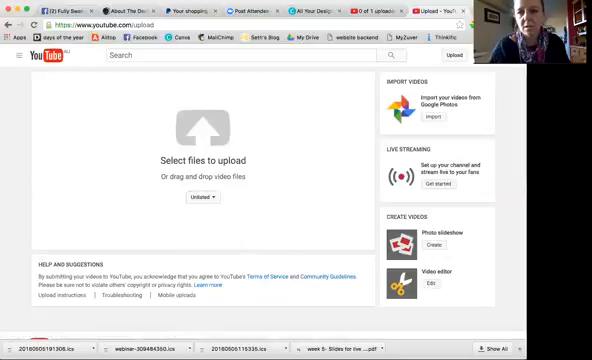
pyautogui.moveTo(324, 223)
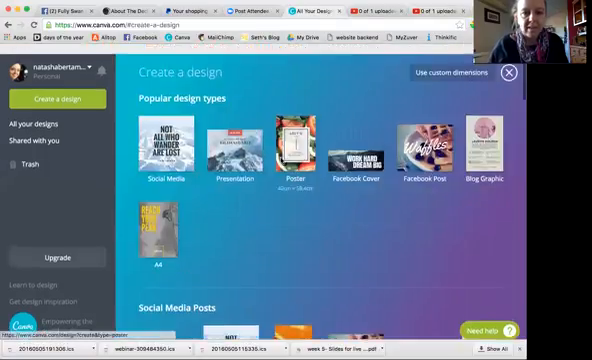
pyautogui.scroll(-3)
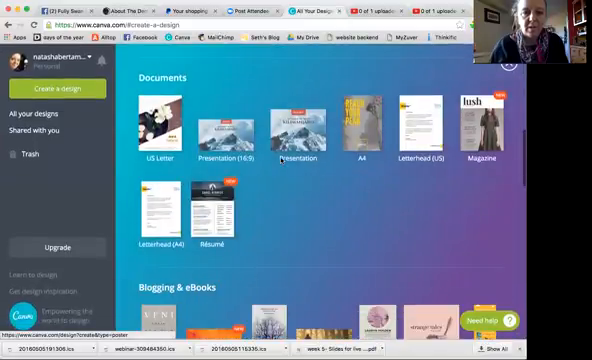
pyautogui.scroll(-3)
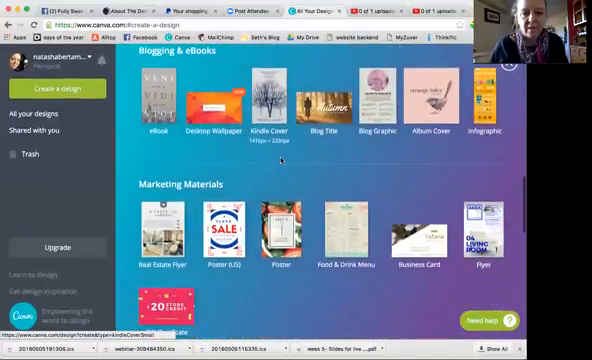
pyautogui.scroll(-3)
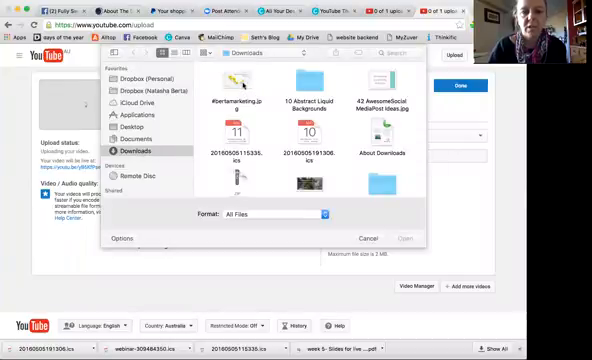
# Pick #bertamarketing.jpg from Downloads as the custom thumbnail file.
pyautogui.click(238, 78)
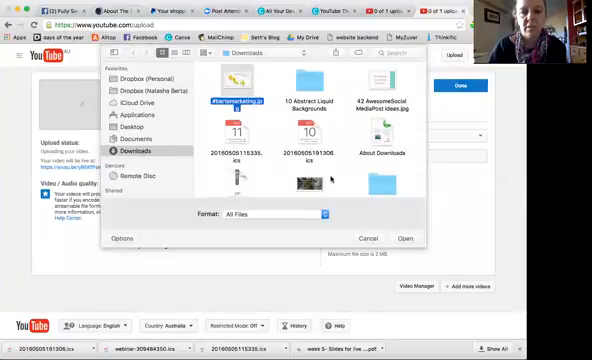